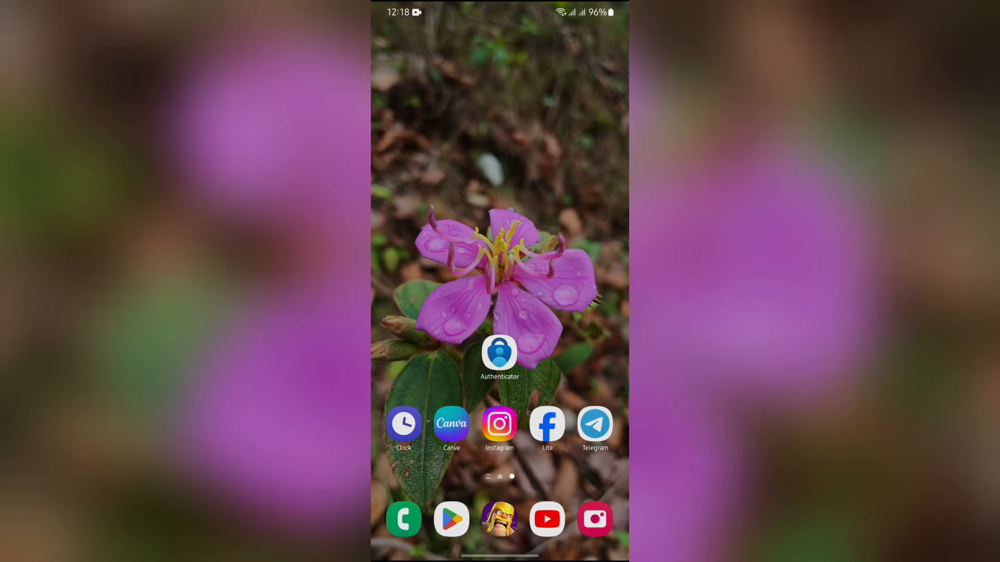
Launch Microsoft Authenticator from its home screen icon.
{"action": "left_click", "coordinate": [499, 354]}
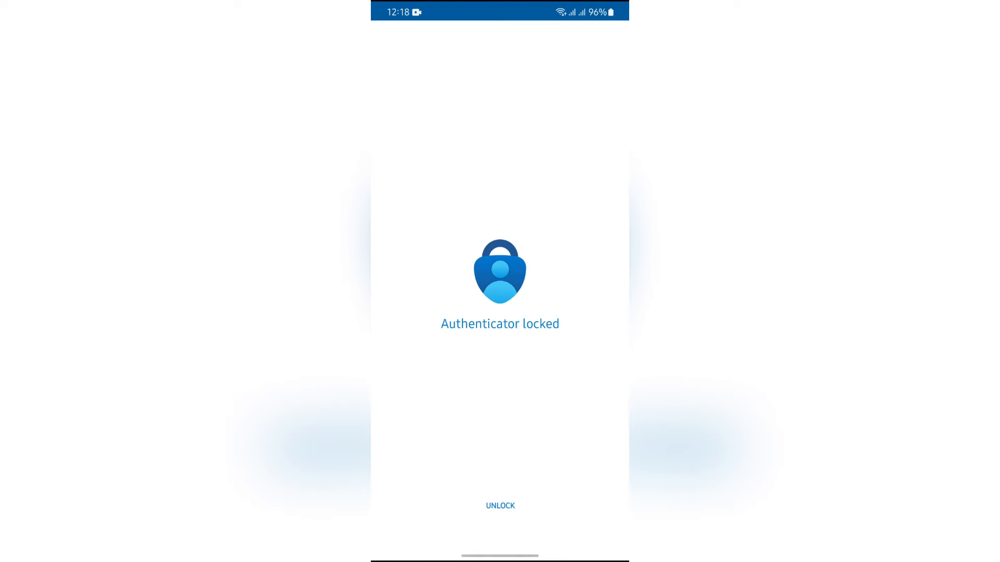
Unlock Authenticator and open Settings from the three-dot menu.
{"action": "left_click", "coordinate": [499, 506]}
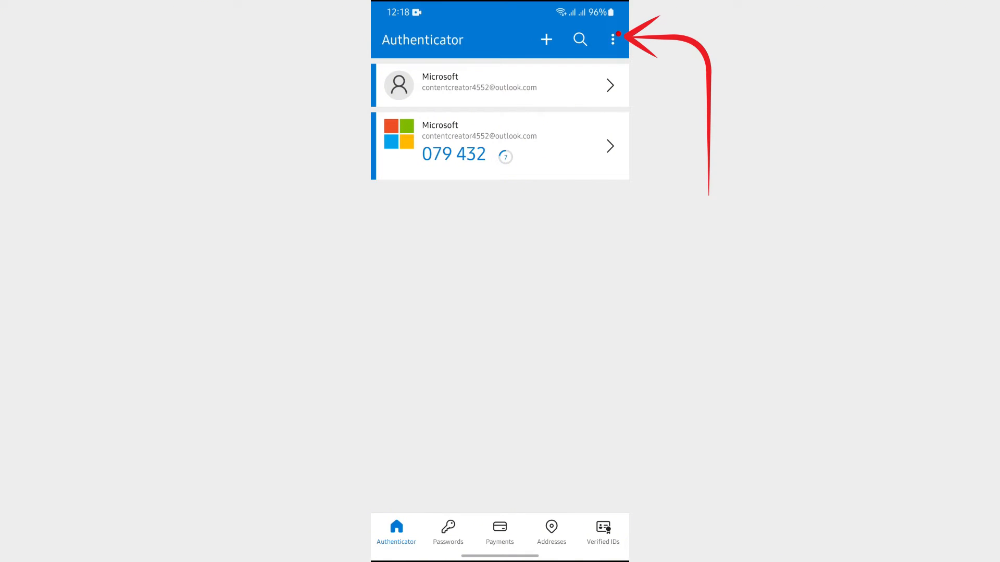
{"action": "left_click", "coordinate": [612, 39]}
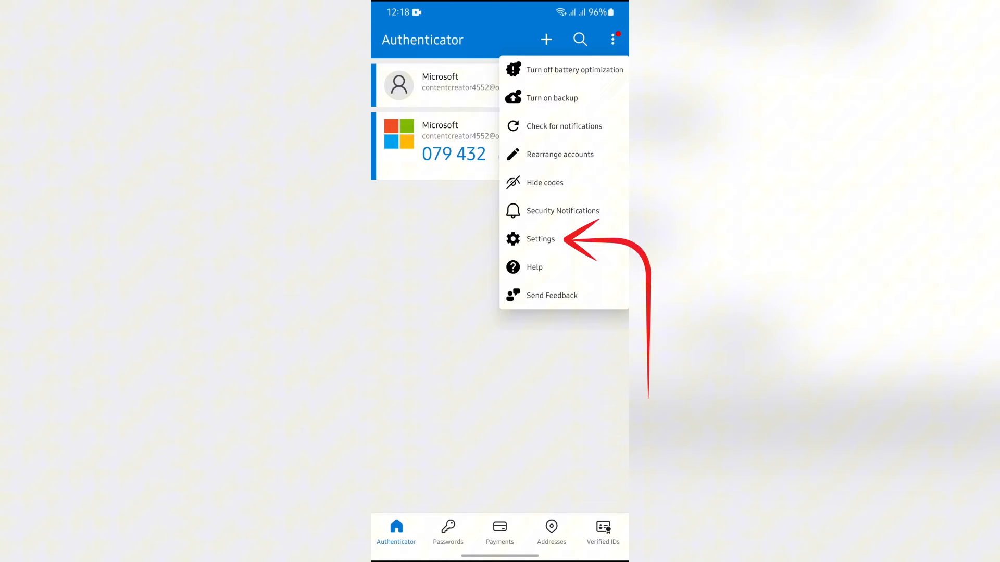
{"action": "left_click", "coordinate": [540, 239]}
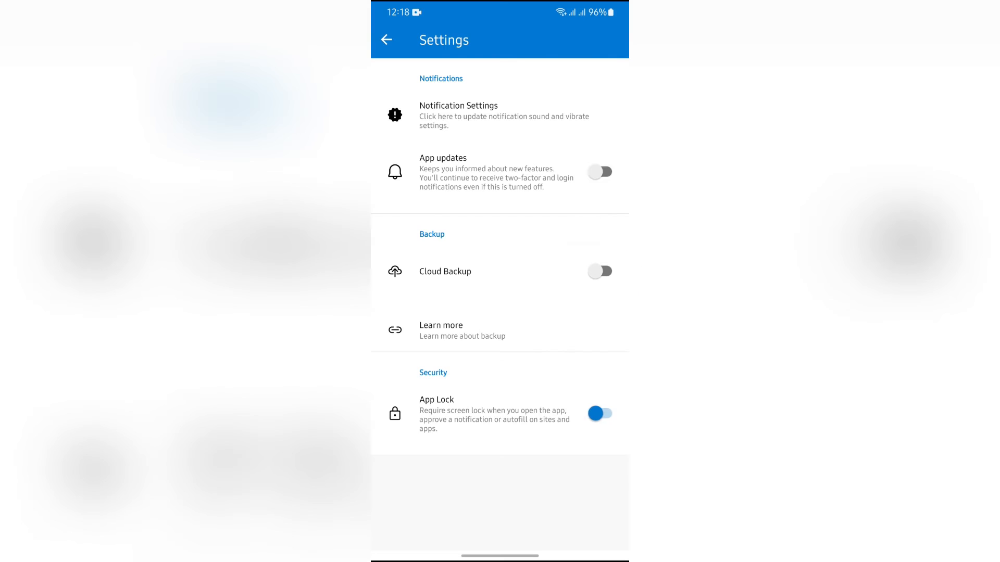
Turn on App updates notifications and Cloud Backup, confirming the backup prompt.
{"action": "left_click", "coordinate": [600, 171]}
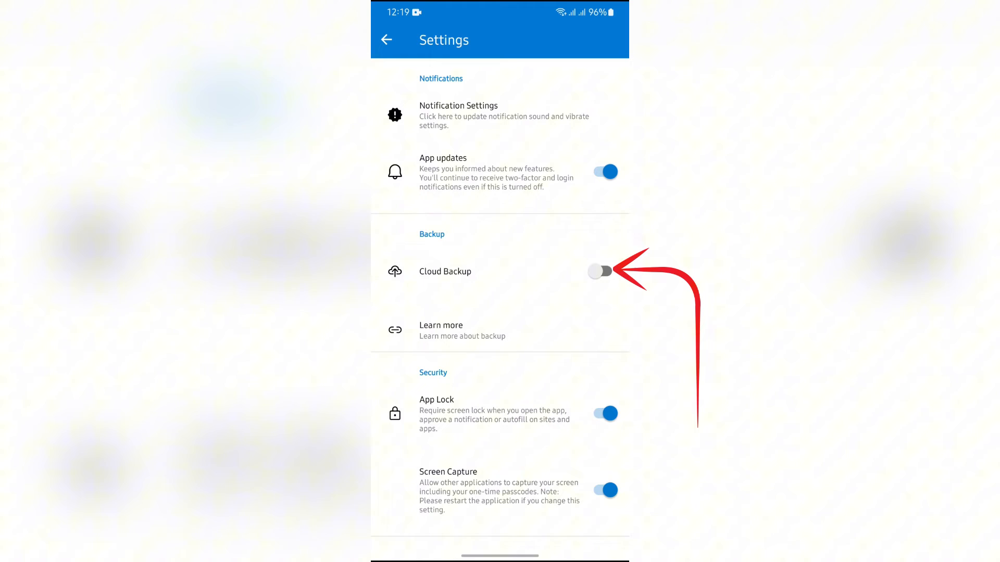
{"action": "left_click", "coordinate": [599, 271]}
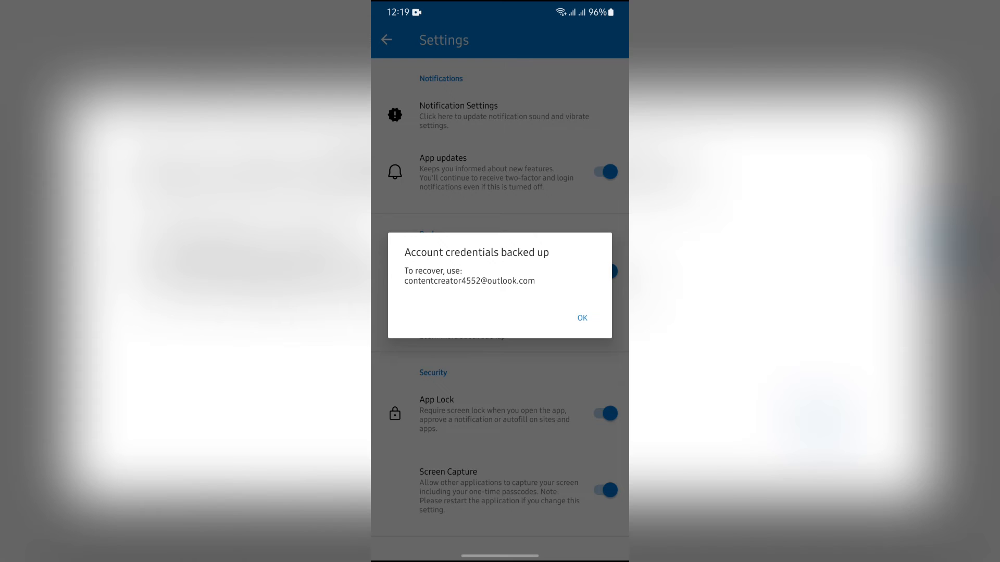
{"action": "left_click", "coordinate": [581, 317]}
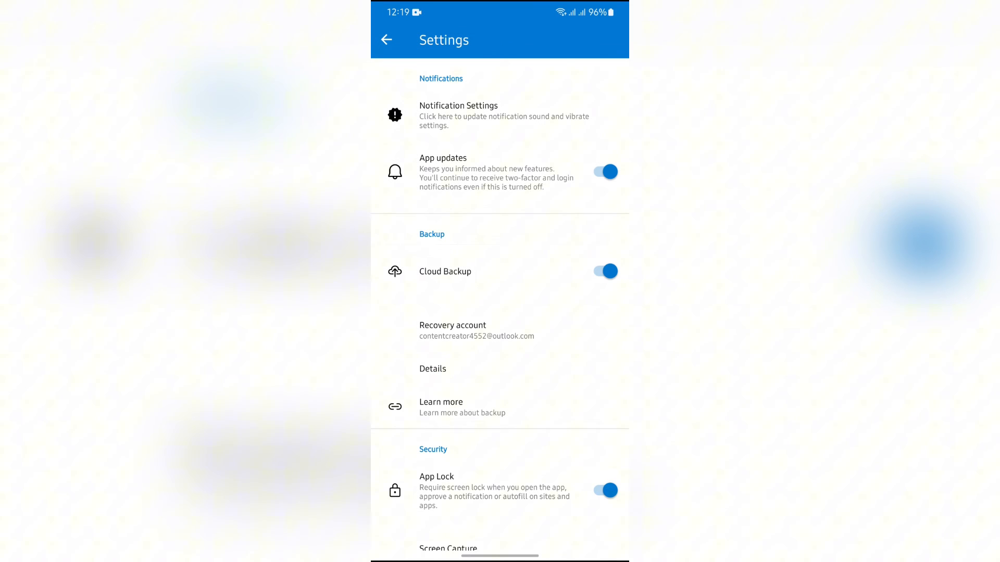
Scroll down the settings to the listed recovery account, then return to the home screen.
{"action": "scroll", "scroll_direction": "down", "scroll_amount": 3}
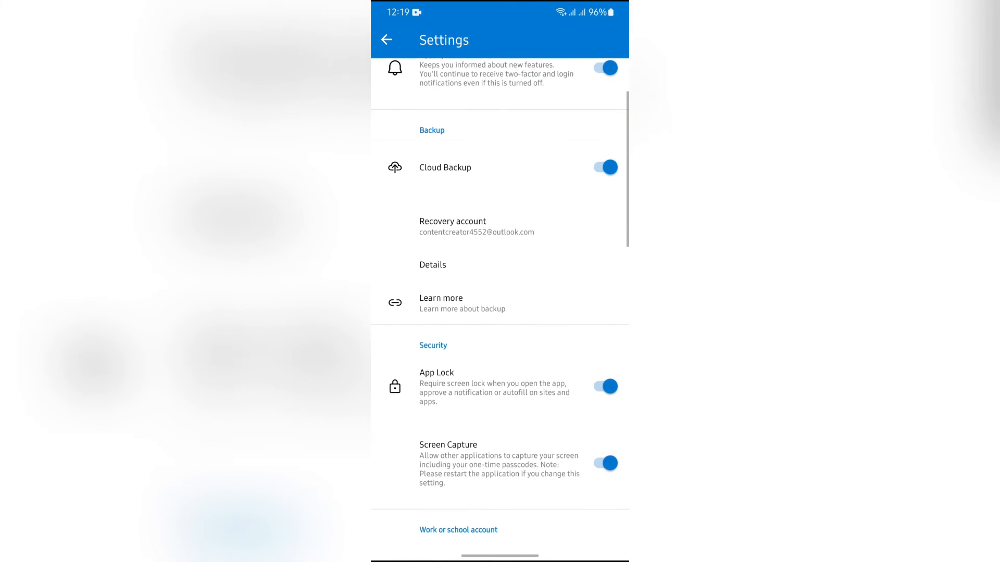
{"action": "scroll", "scroll_direction": "down", "scroll_amount": 3}
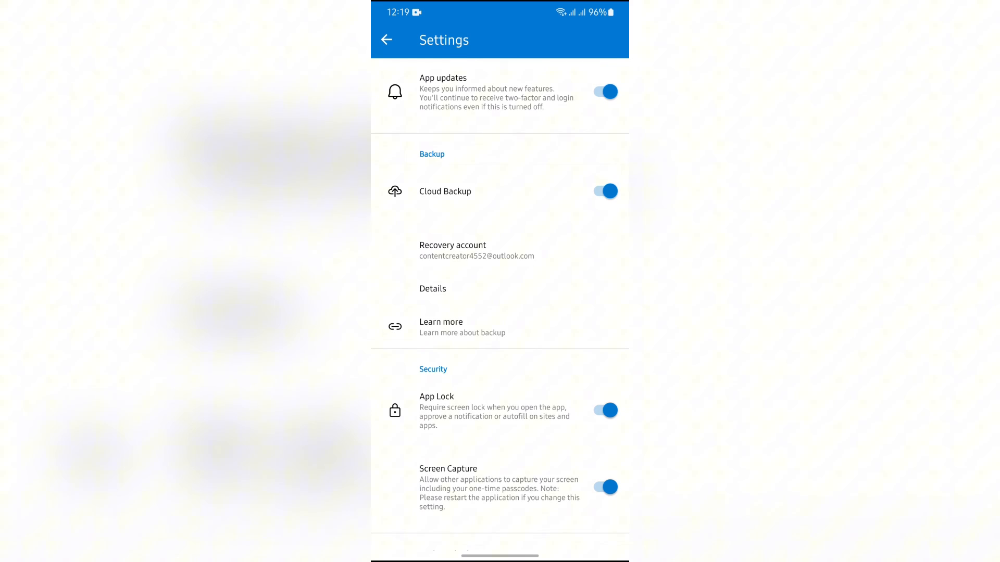
{"action": "left_click", "coordinate": [386, 39]}
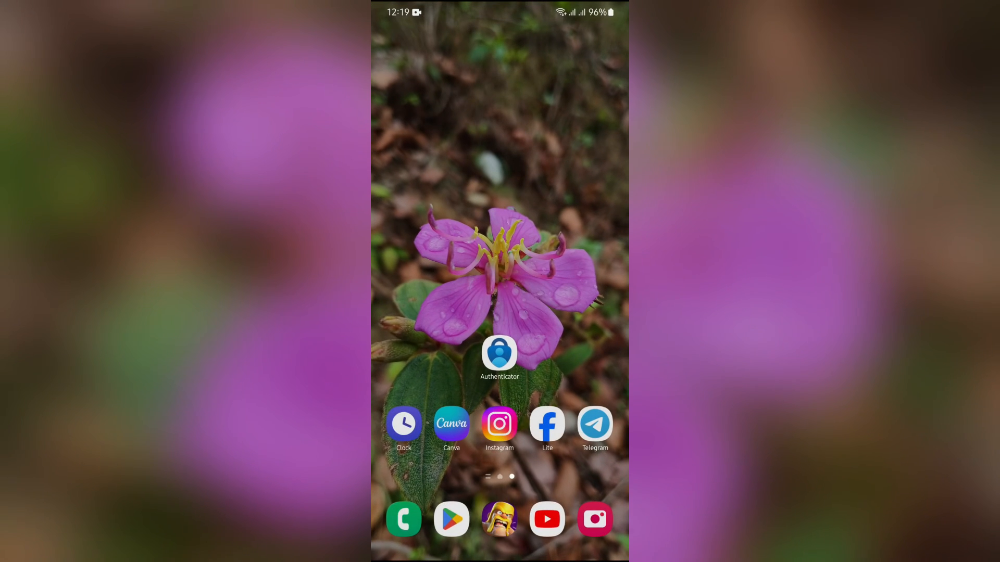